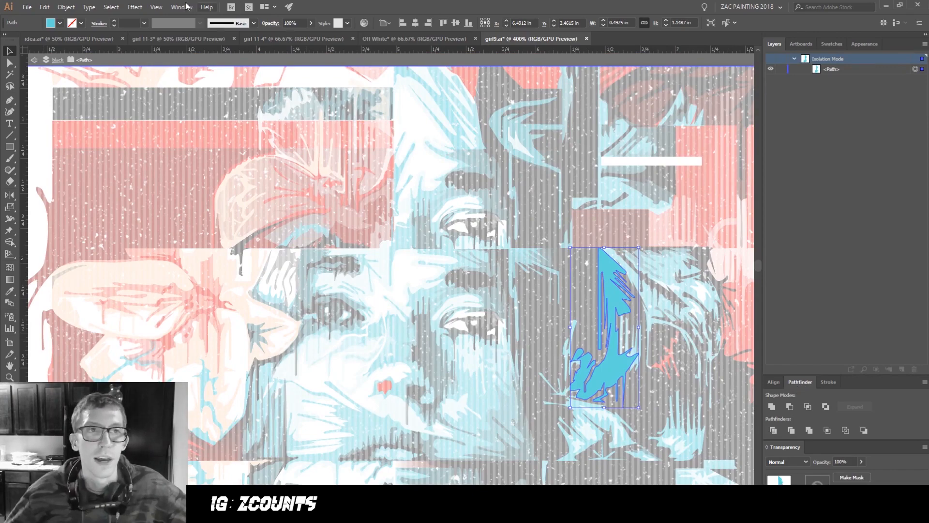
# Draw a curved blue piece at the drip's top and select it with the drip path.
pyautogui.click(180, 7)
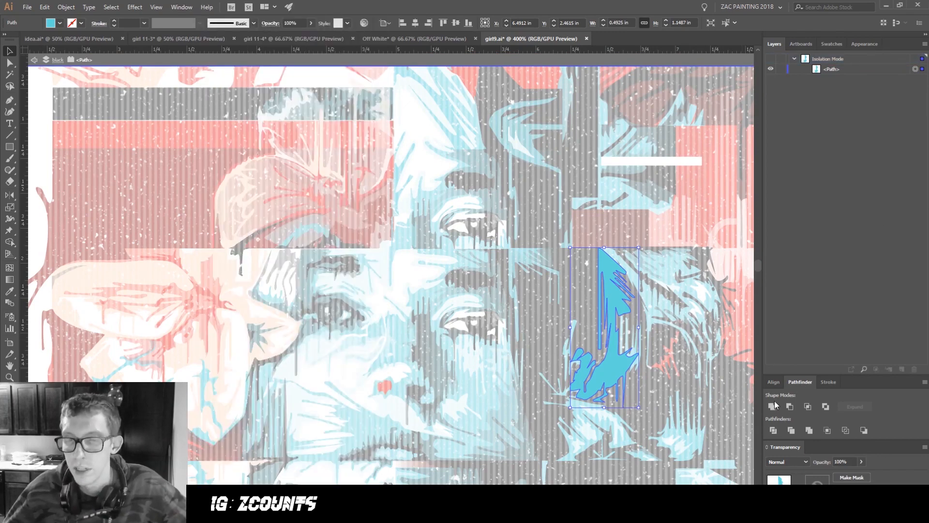
pyautogui.moveTo(772, 405)
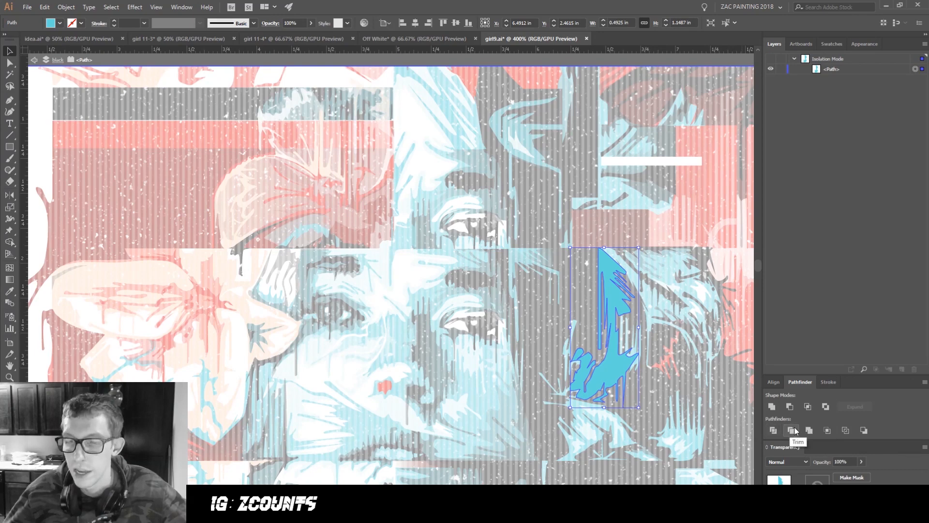
pyautogui.moveTo(826, 430)
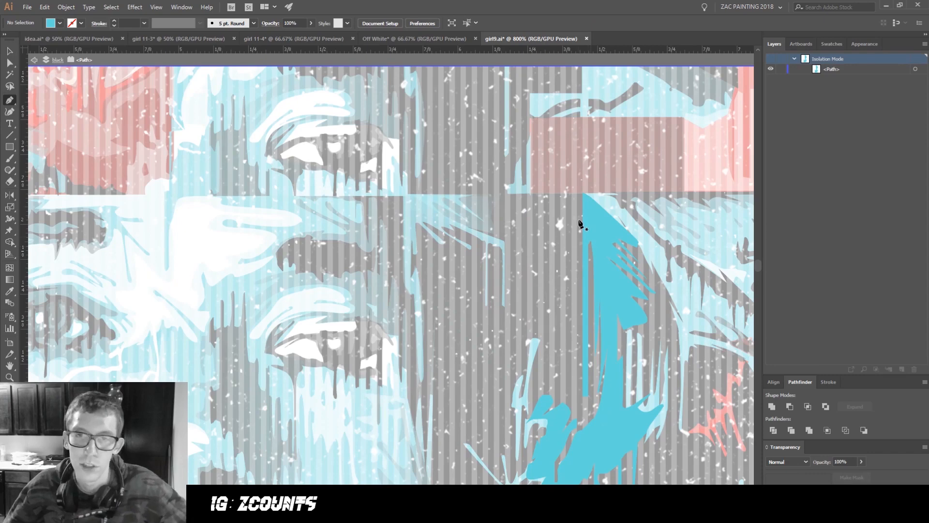
pyautogui.moveTo(575, 226)
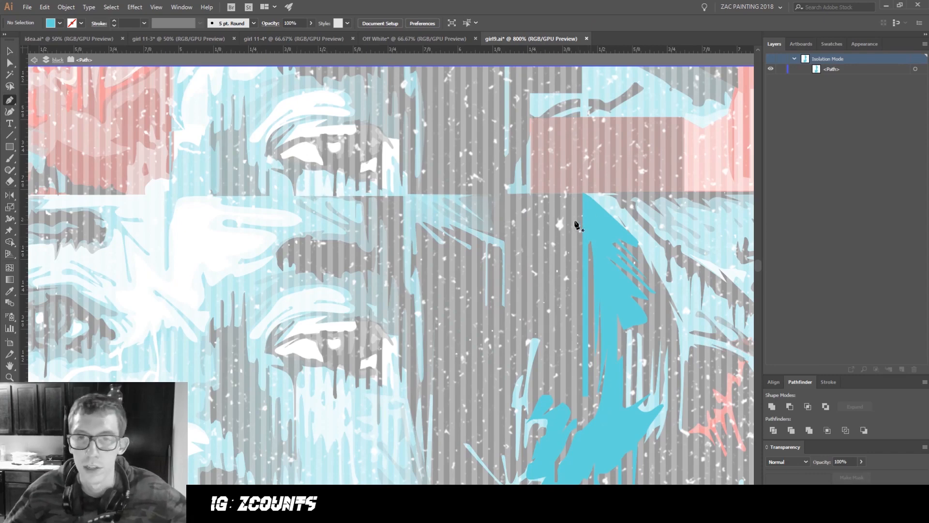
pyautogui.moveTo(581, 243)
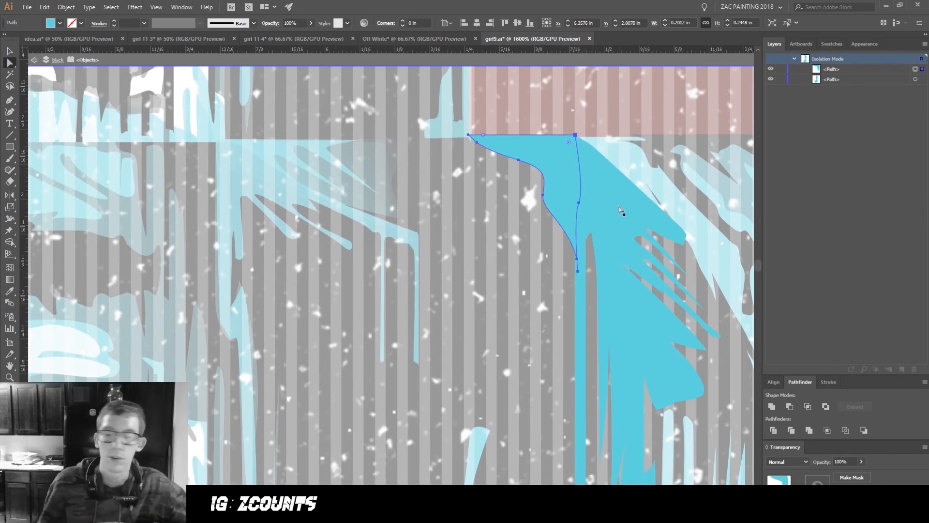
pyautogui.moveTo(623, 157)
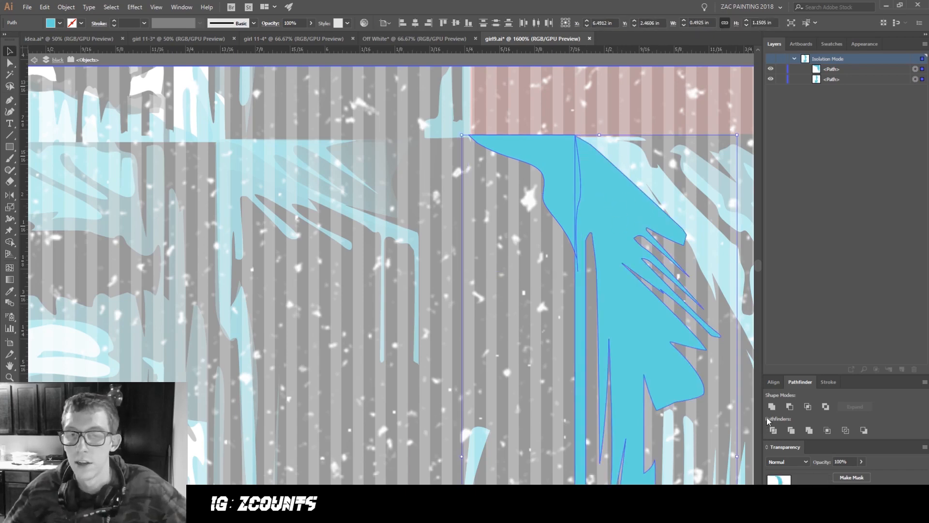
pyautogui.moveTo(772, 406)
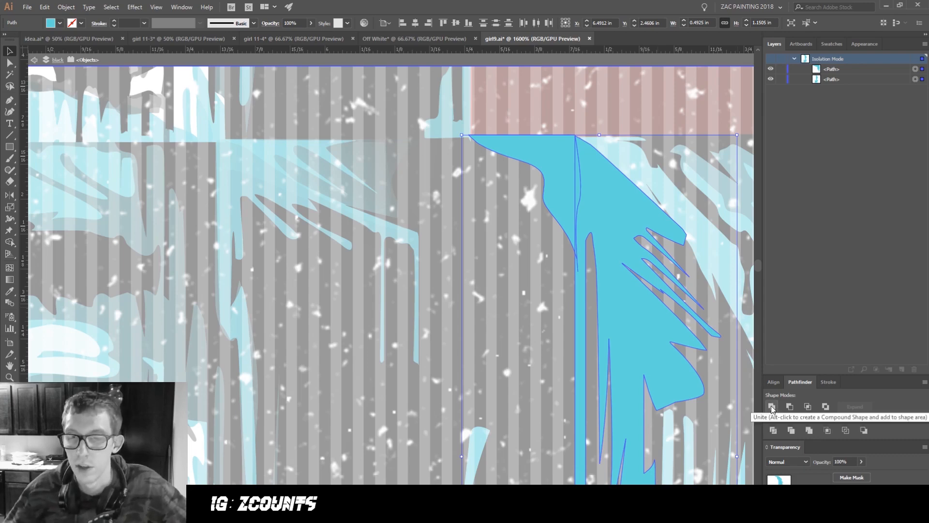
# Unite the curved piece and drip into one blue drip with a wider curved top.
pyautogui.click(772, 406)
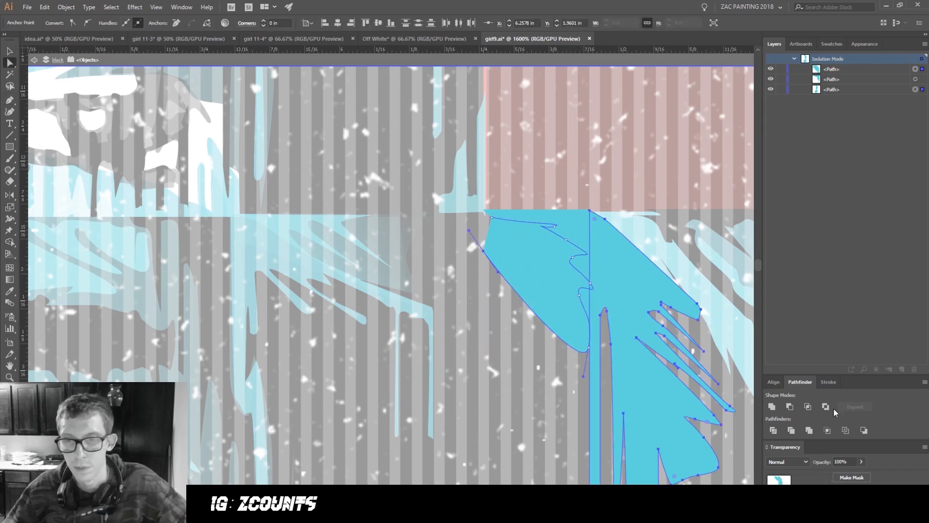
pyautogui.click(789, 407)
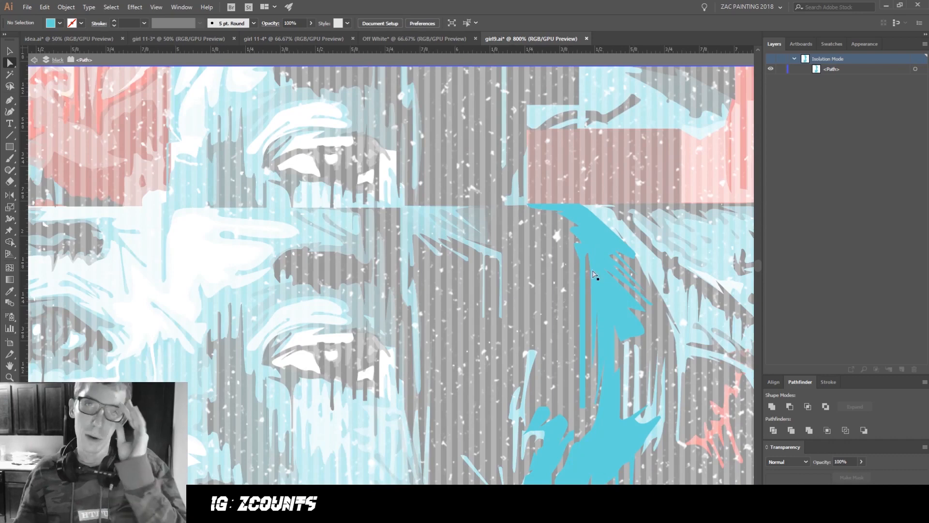
pyautogui.moveTo(657, 297)
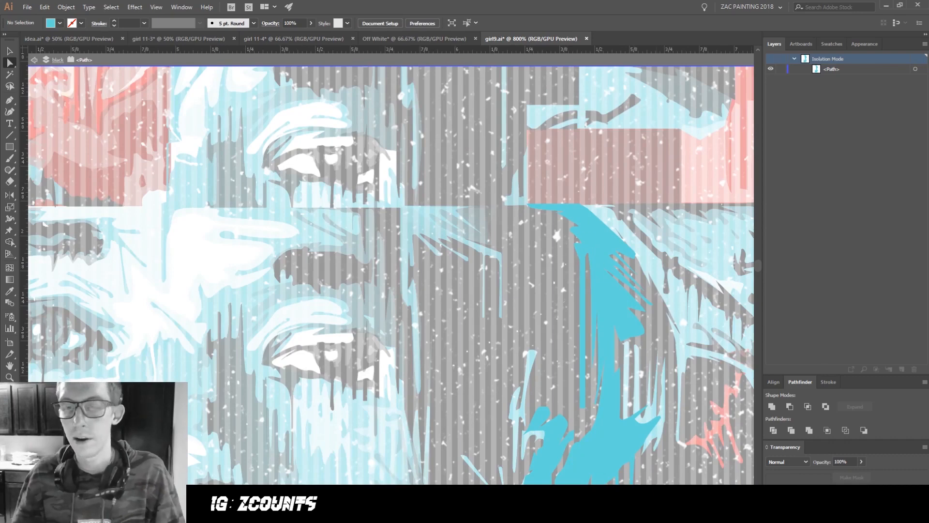
# Merge the small squares with the drip shape, then return to the full illustration.
pyautogui.click(808, 429)
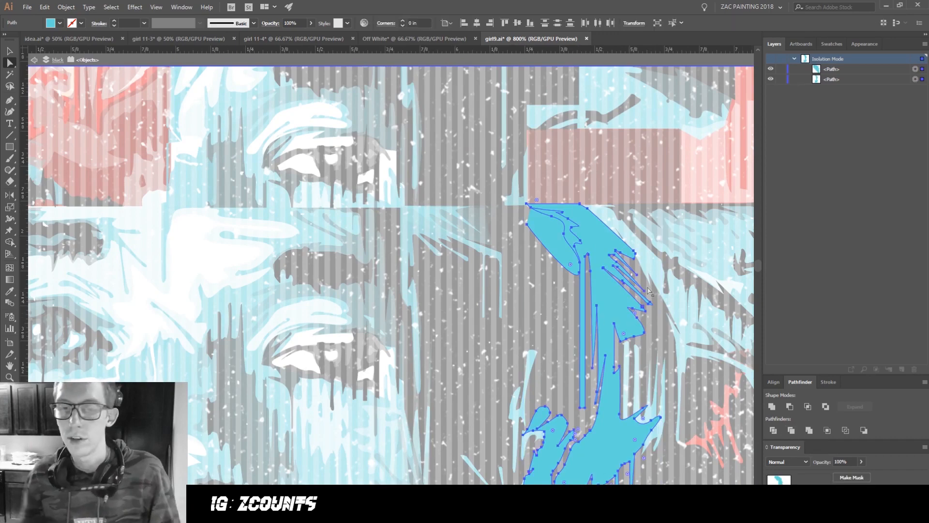
pyautogui.moveTo(772, 407)
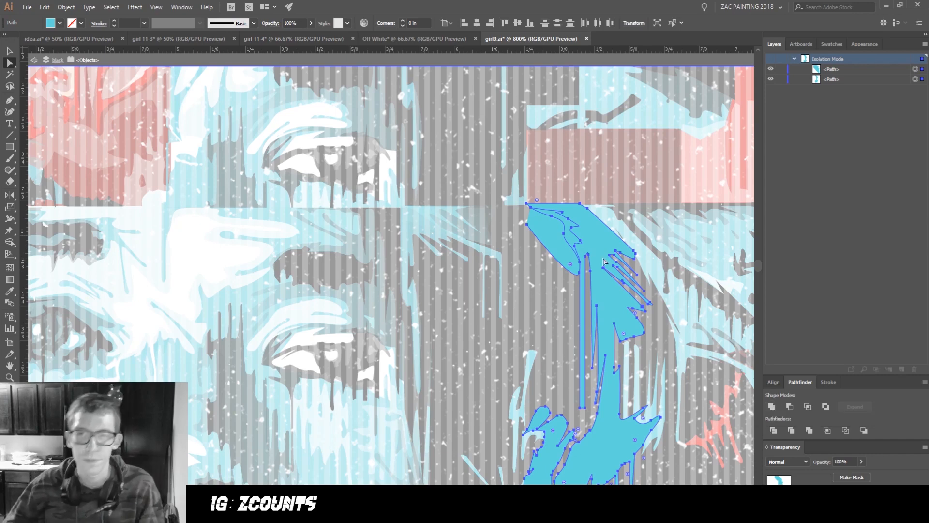
pyautogui.moveTo(597, 248)
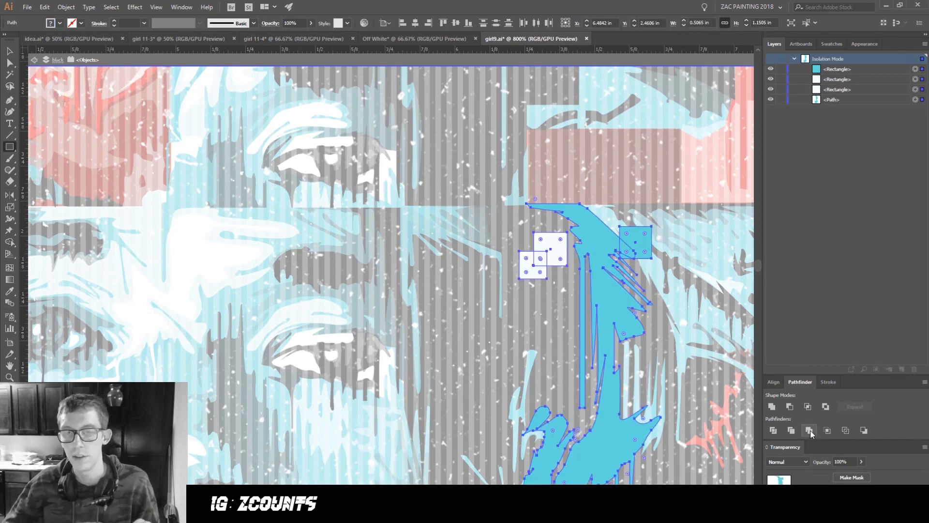
pyautogui.click(808, 430)
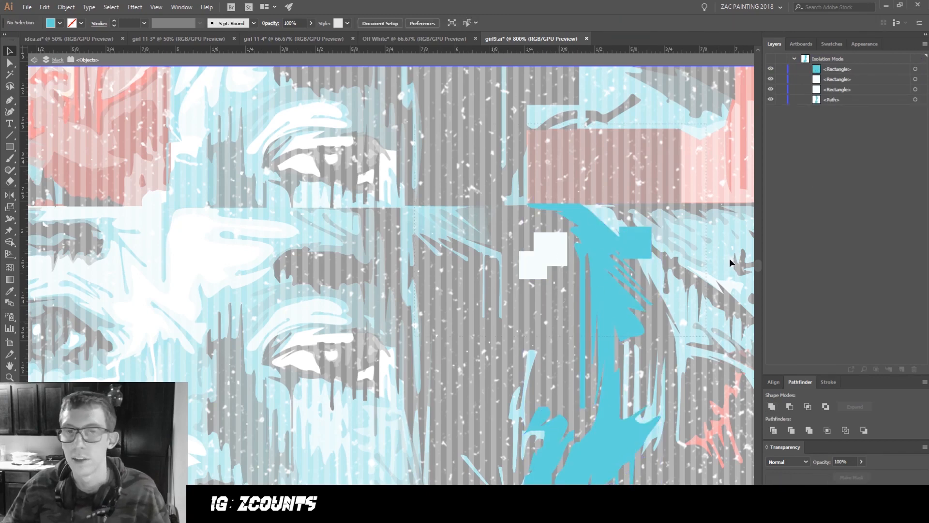
pyautogui.click(606, 267)
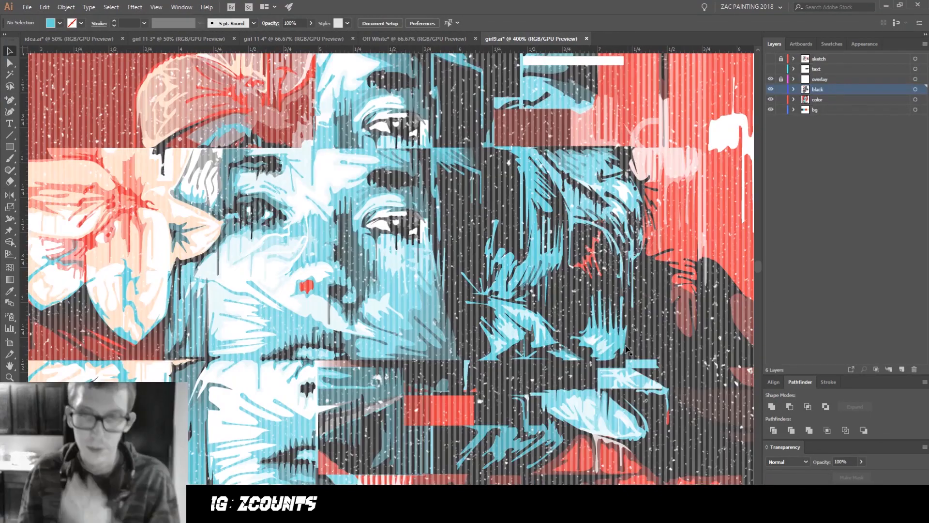
pyautogui.click(603, 331)
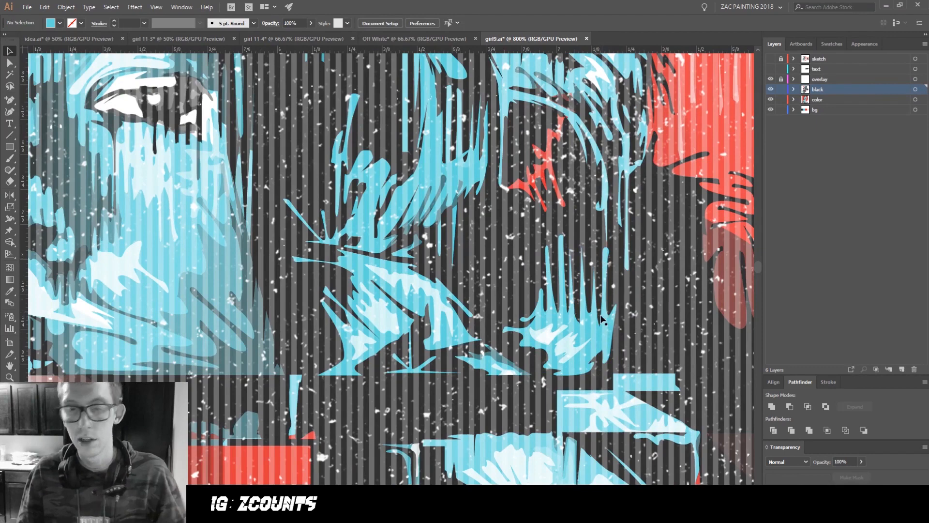
pyautogui.click(600, 339)
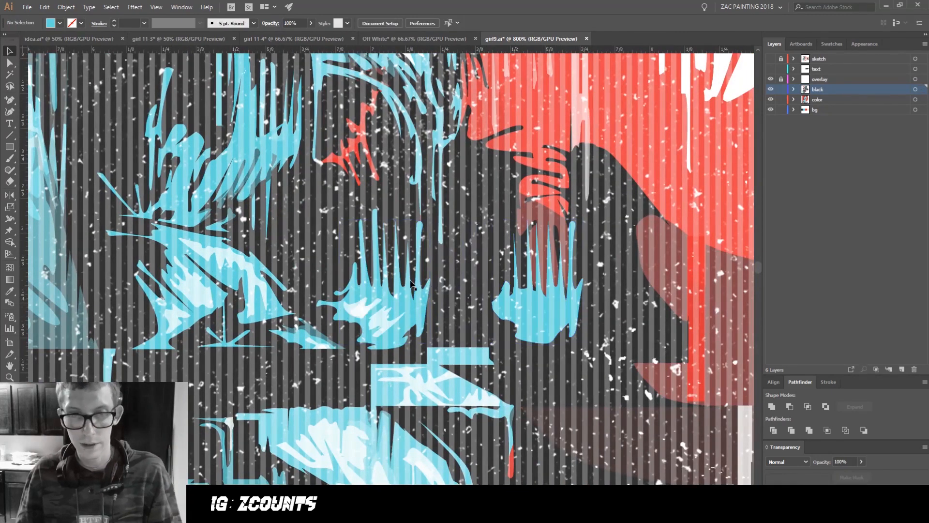
pyautogui.moveTo(496, 305)
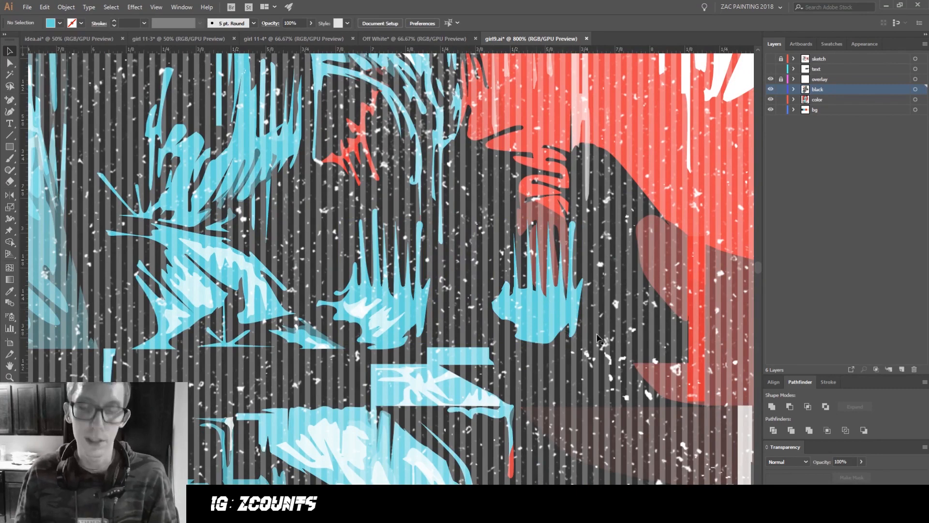
# Select the cropped drip clip group and move it up and right beside the dark hair.
pyautogui.moveTo(568, 189); pyautogui.dragTo(615, 350)
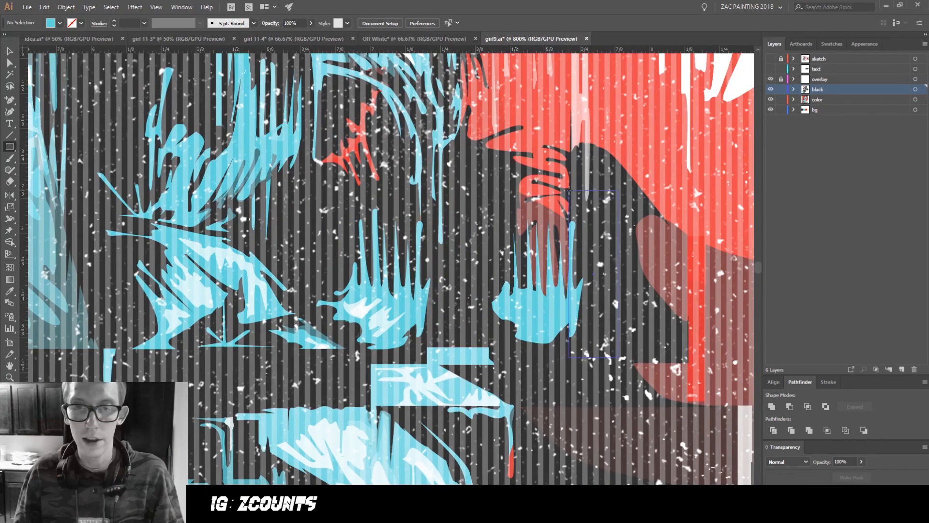
pyautogui.moveTo(566, 193); pyautogui.dragTo(616, 357)
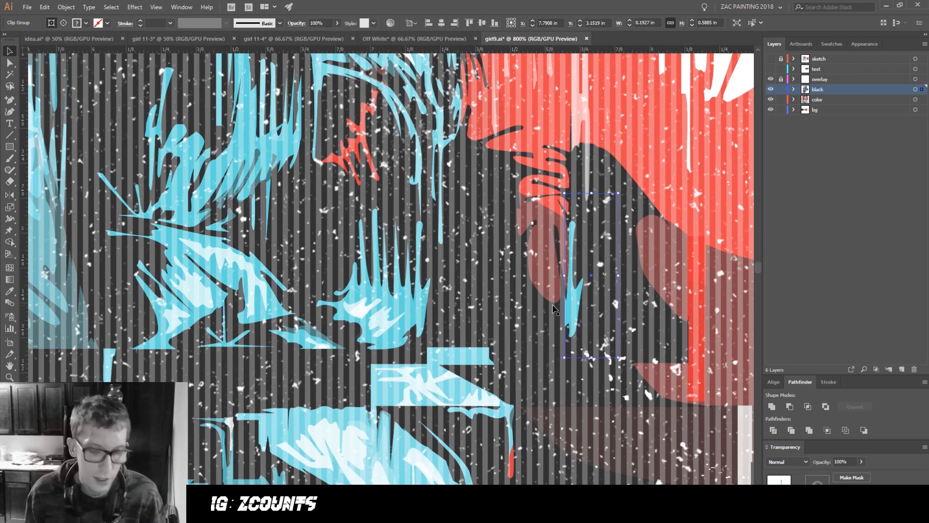
pyautogui.moveTo(594, 300)
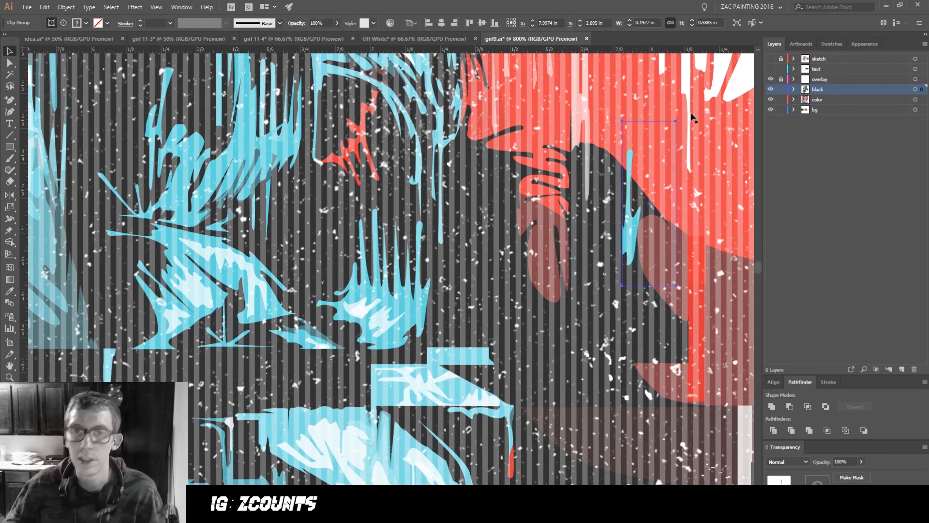
pyautogui.moveTo(648, 221)
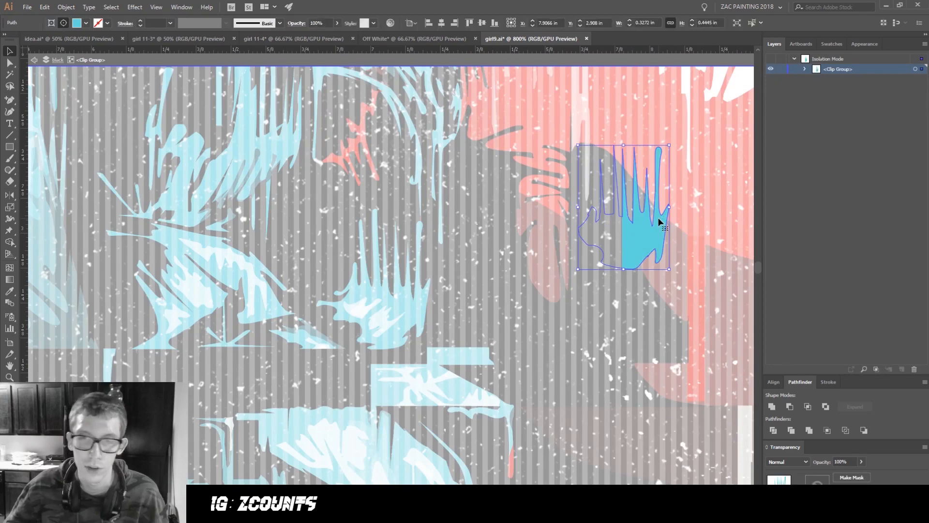
# Reposition the drip inside its clipping frame so it shows as a thin blue sliver.
pyautogui.moveTo(659, 221); pyautogui.dragTo(614, 225)
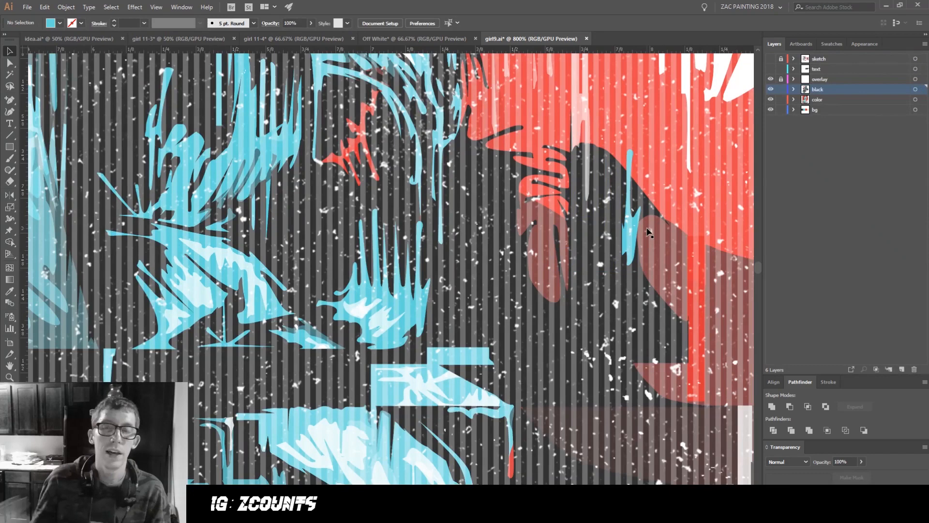
pyautogui.moveTo(612, 246)
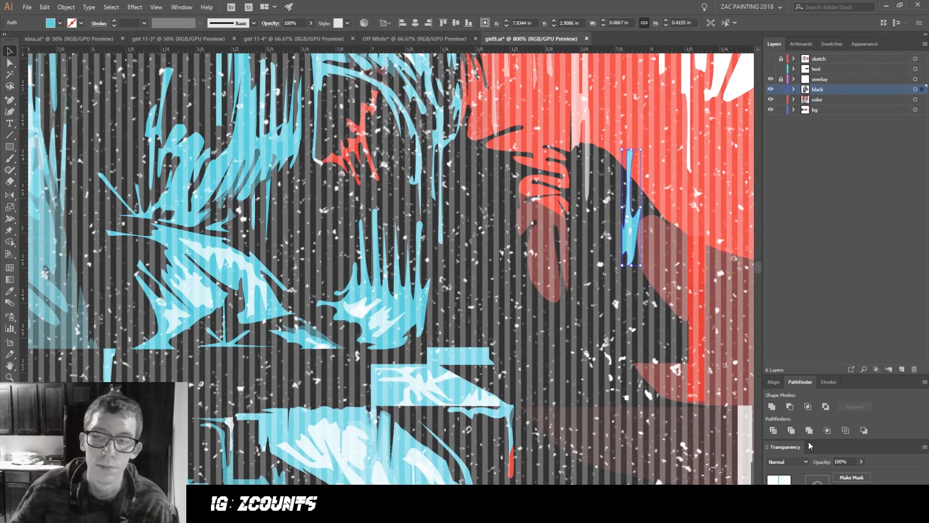
pyautogui.moveTo(606, 146)
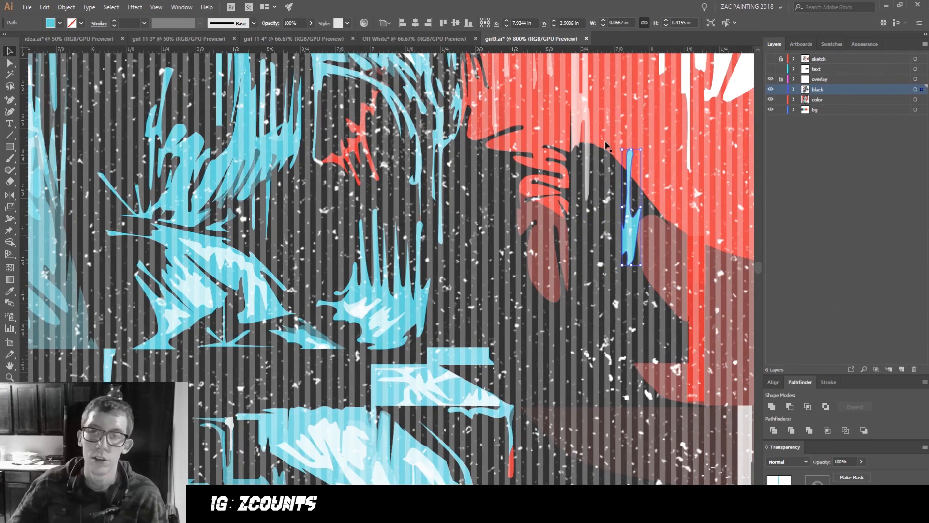